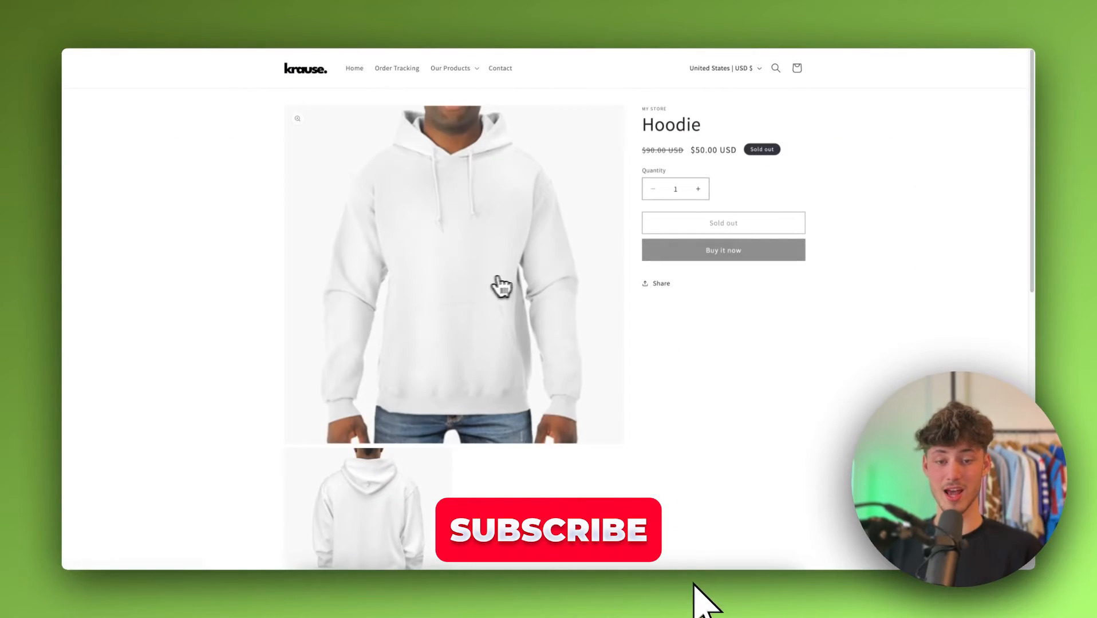
# Step: Reach the Themes page and launch 'Edit default theme content' from the Dawn current theme's more-actions menu
pyautogui.click(549, 529)
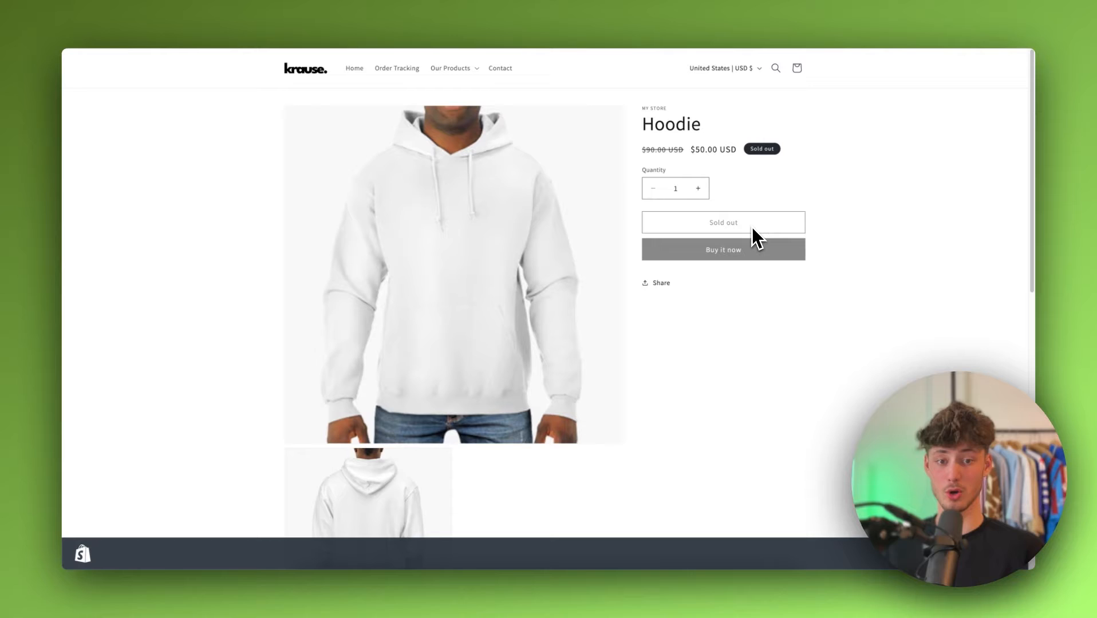
pyautogui.moveTo(742, 241)
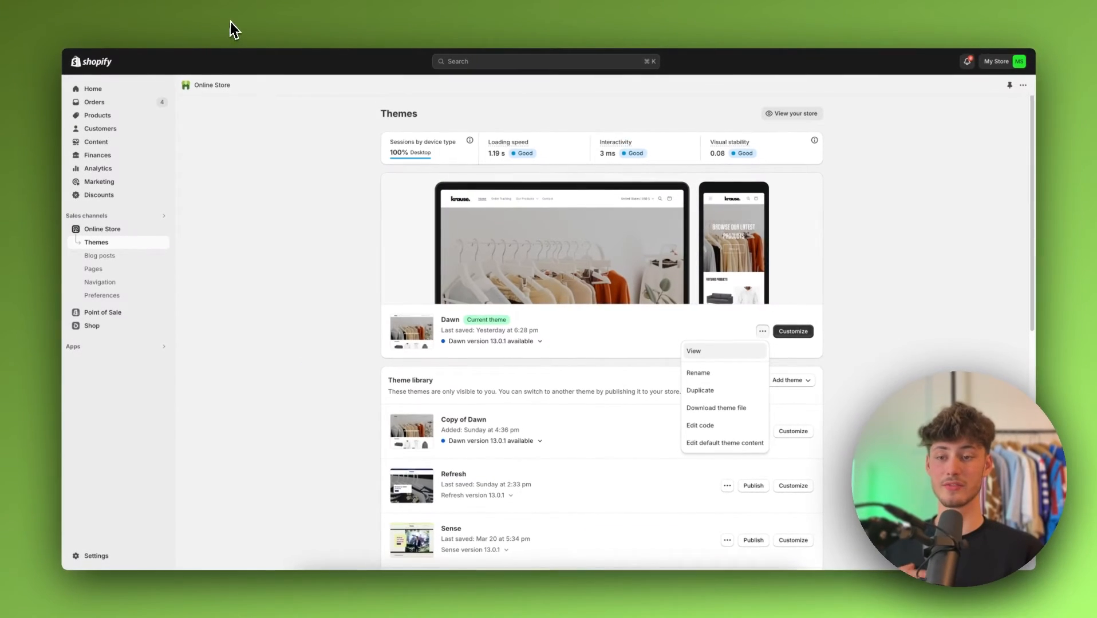
pyautogui.click(283, 208)
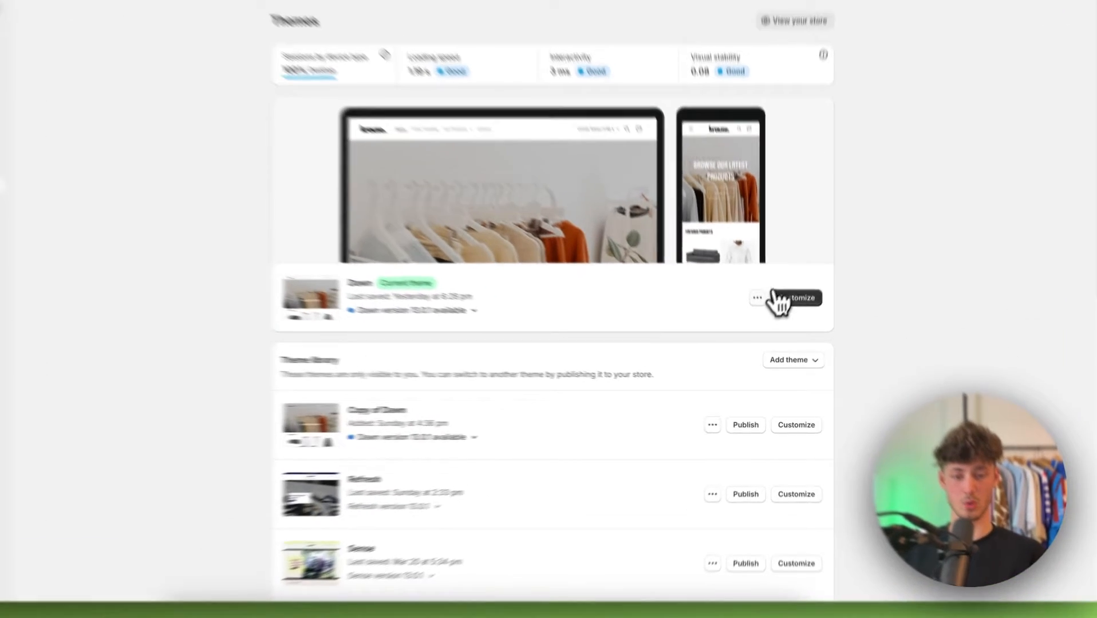
pyautogui.click(758, 298)
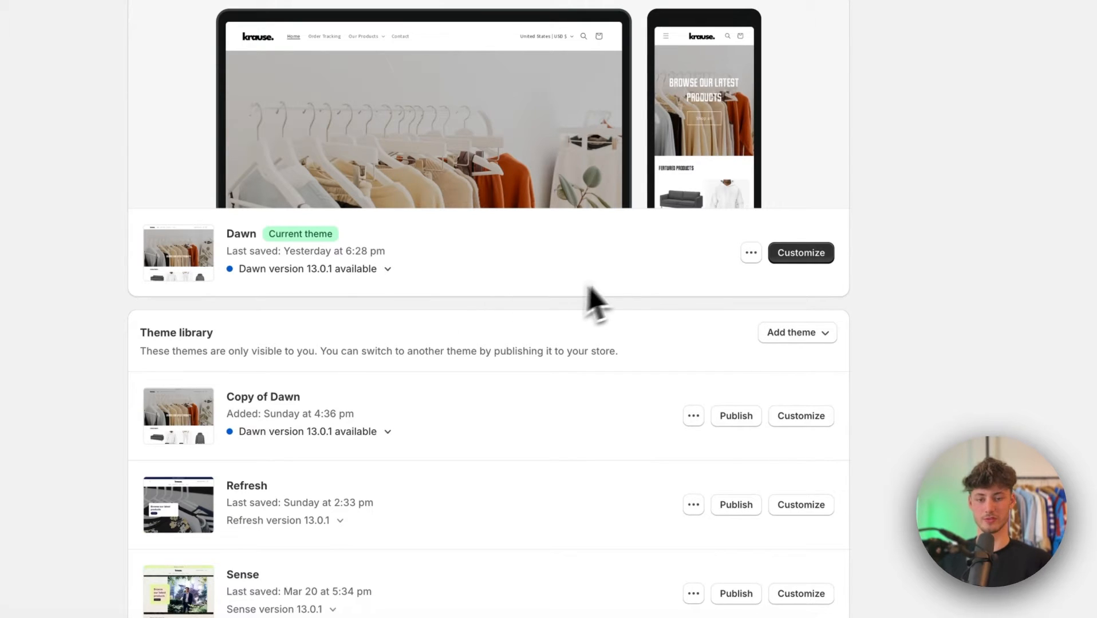
pyautogui.click(751, 253)
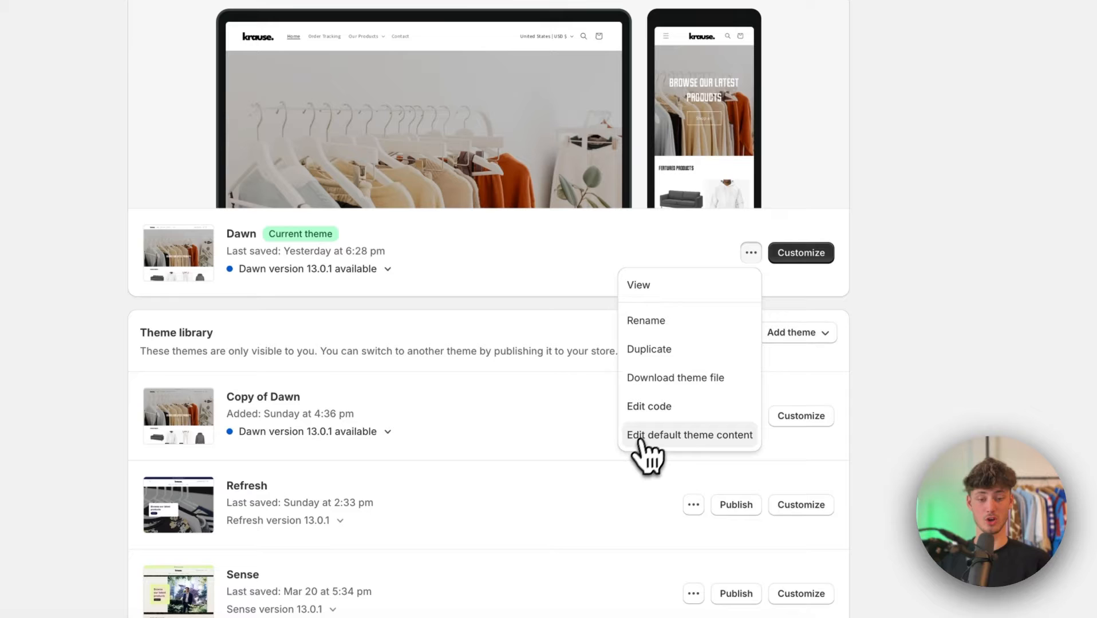
pyautogui.moveTo(689, 451)
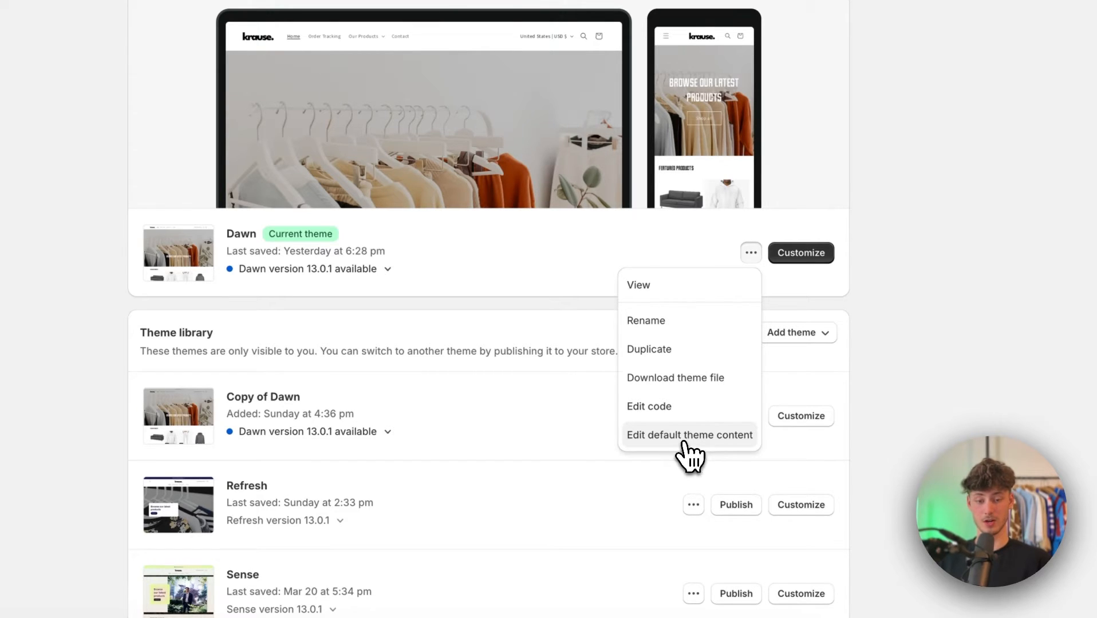
pyautogui.click(690, 435)
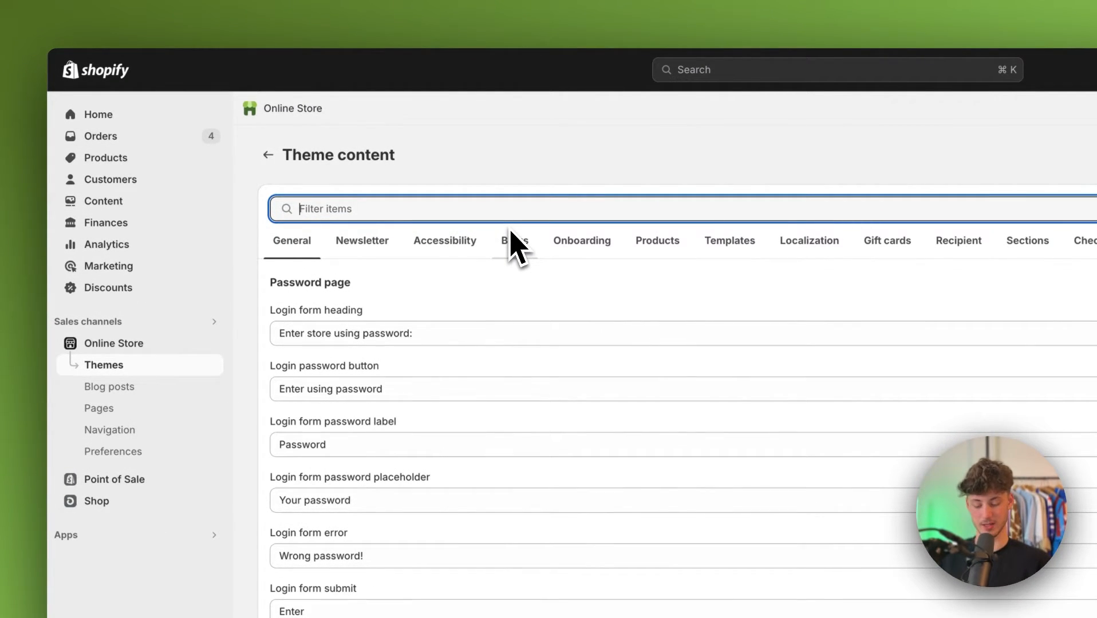
# Step: Filter theme content for 'Sold out' and replace the Product Sold out label with 'Out of stock'
pyautogui.write('Sold Out')
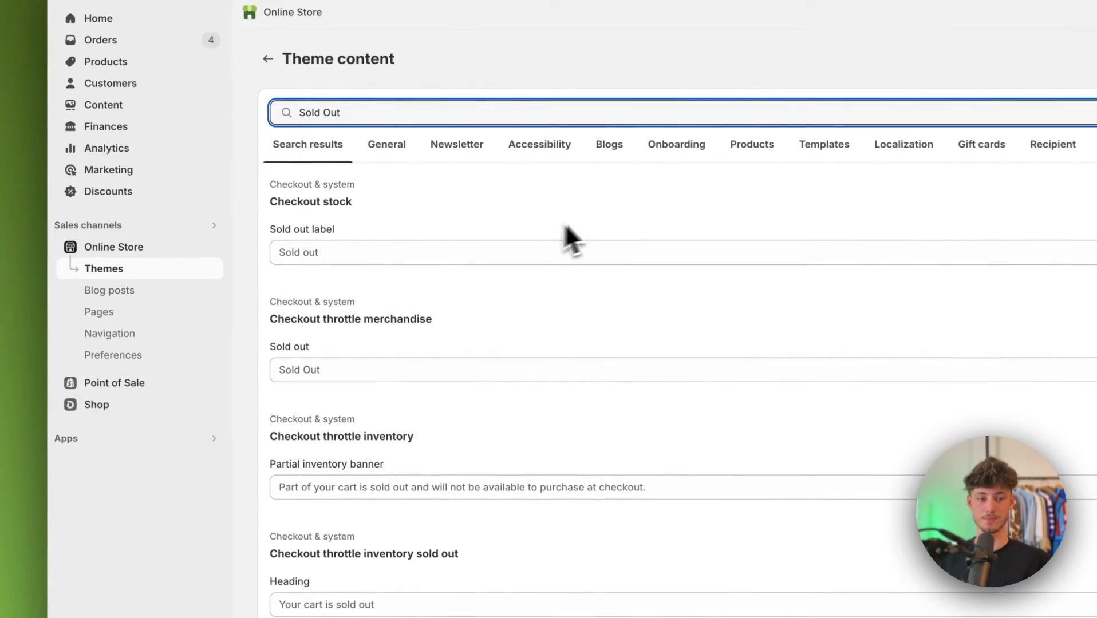
pyautogui.scroll(-3)
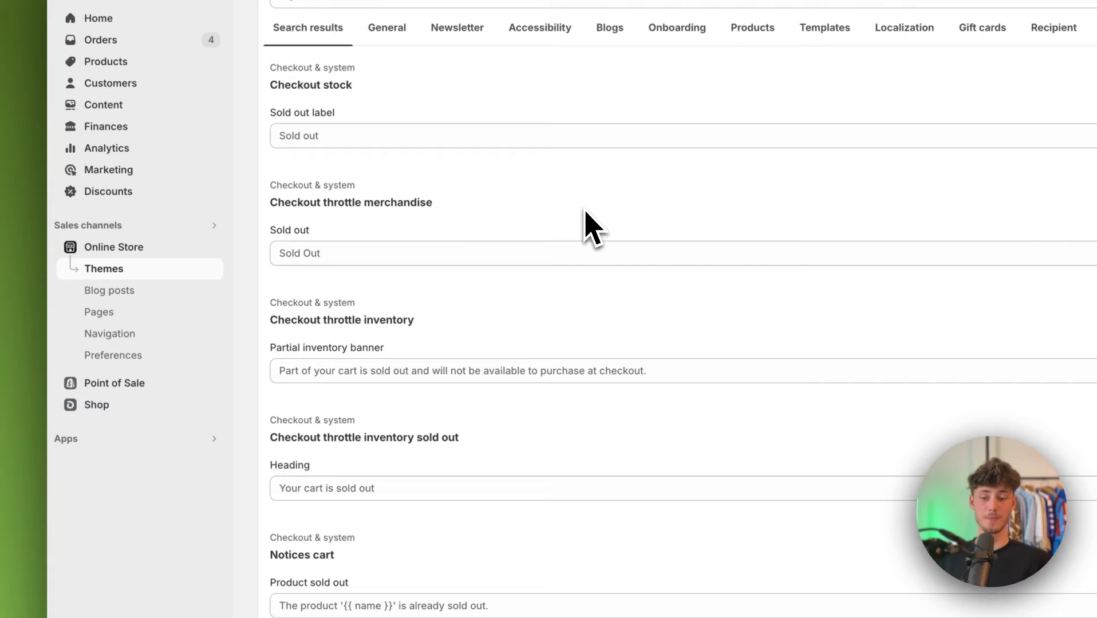
pyautogui.scroll(-3)
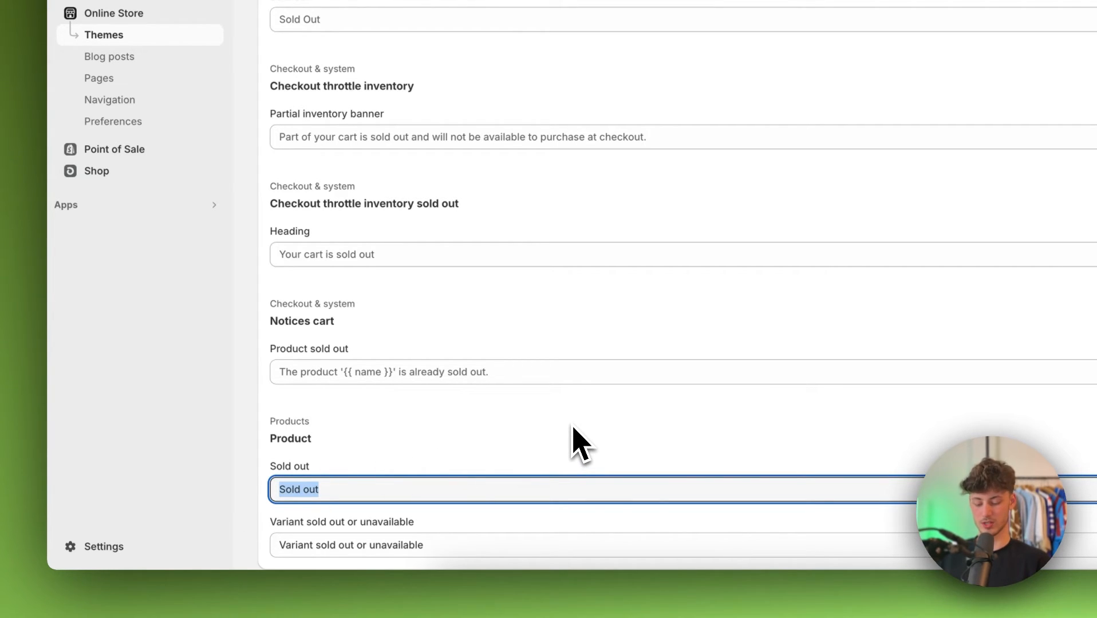
pyautogui.write('Out of sto')
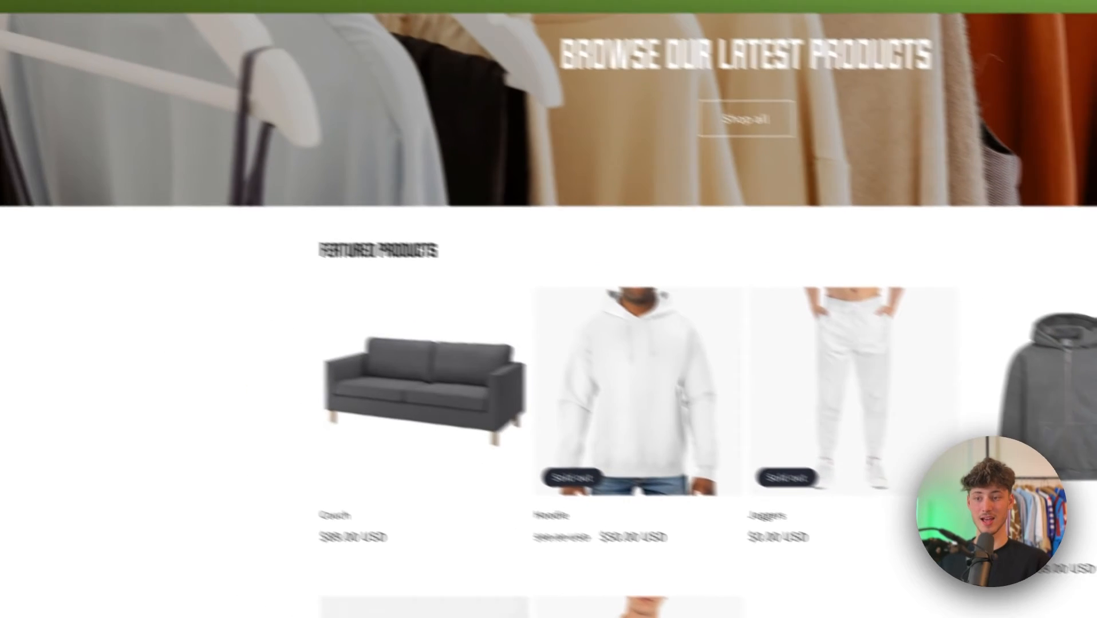
# Step: Scroll the storefront home page down to Featured products to see the 'Out of stock' badges
pyautogui.scroll(-3)
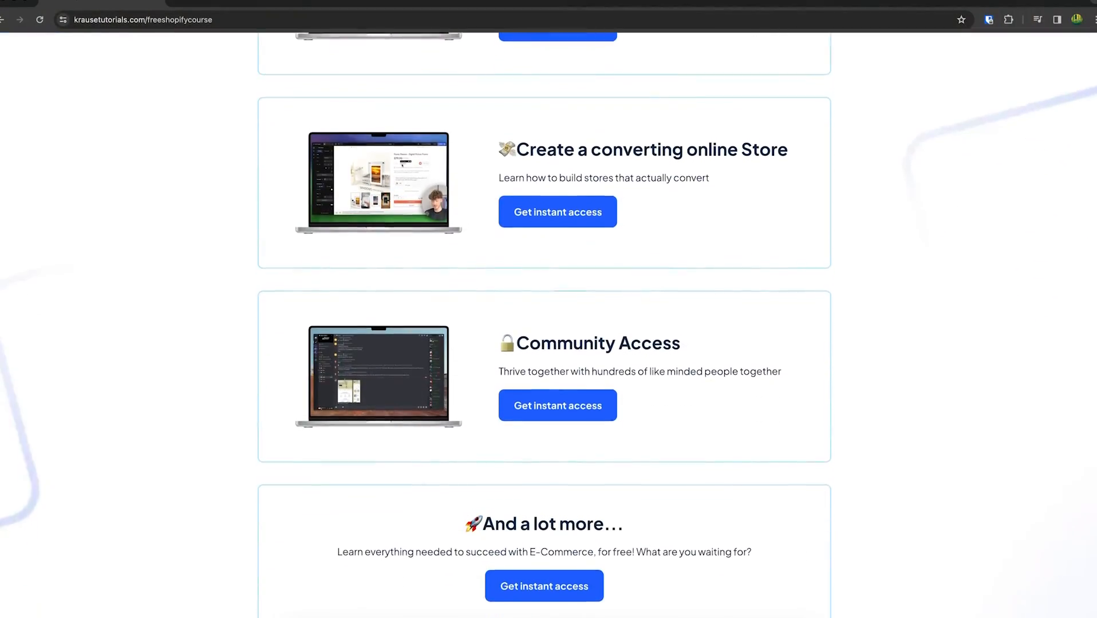
# Step: Scroll back to the top of the free Shopify course landing page with its intro video
pyautogui.scroll(3)
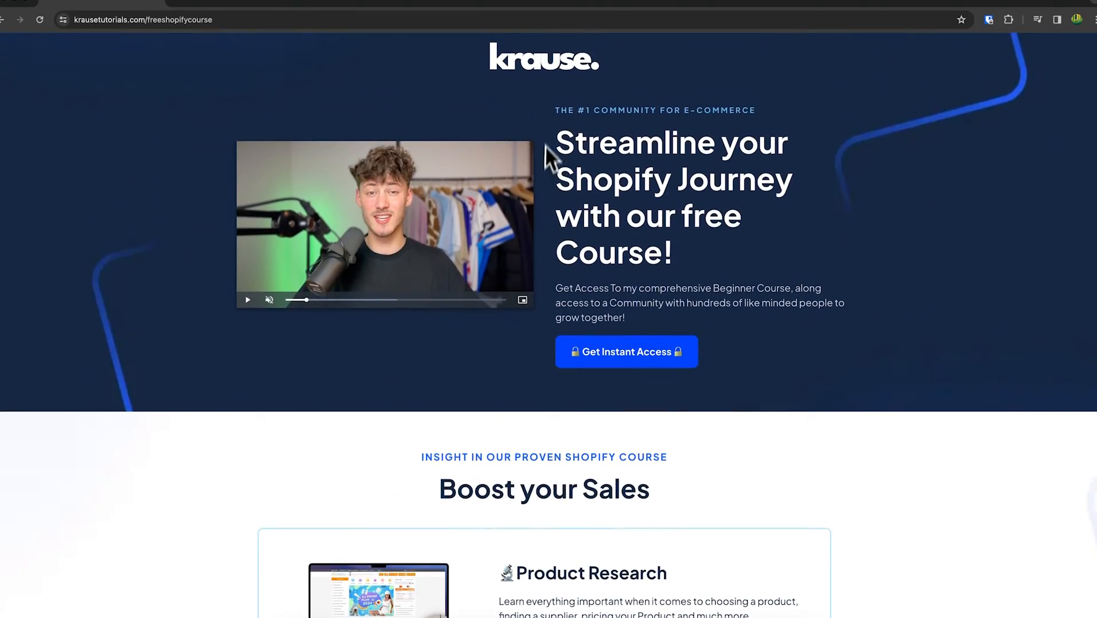